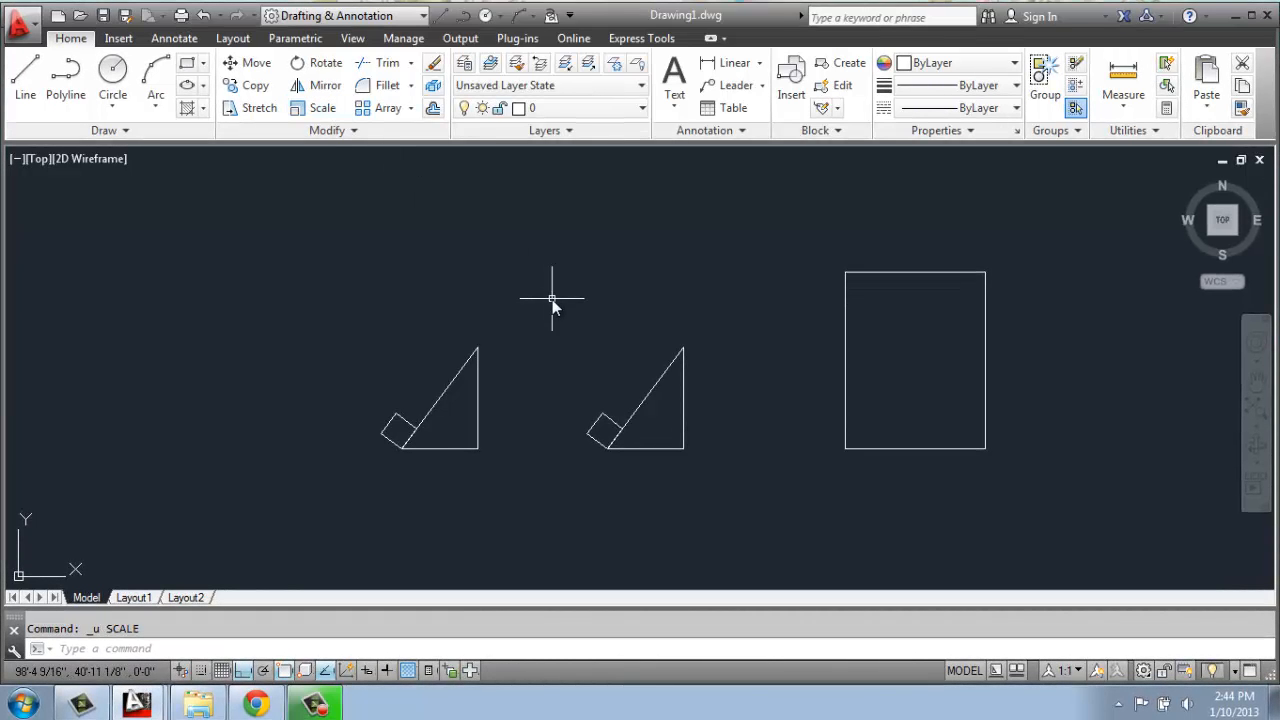
# Start the Scale command from the Home tab's Modify panel.
pyautogui.click(316, 108)
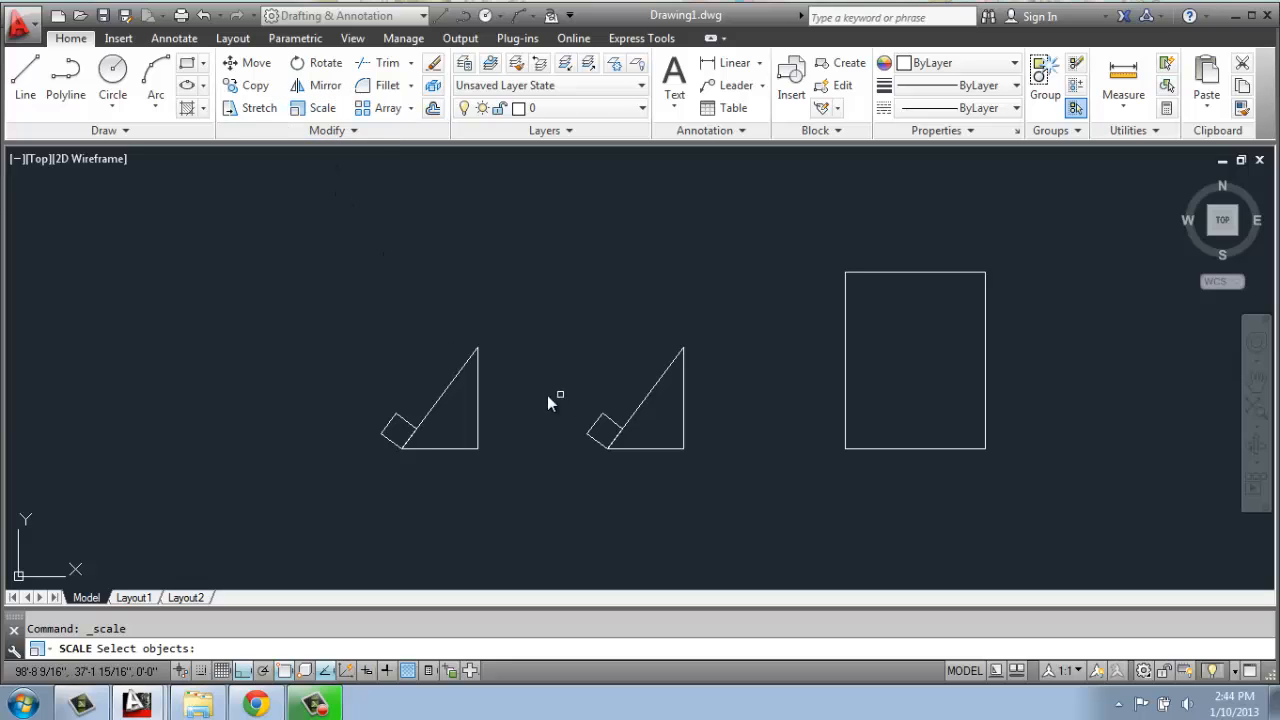
pyautogui.moveTo(408, 447)
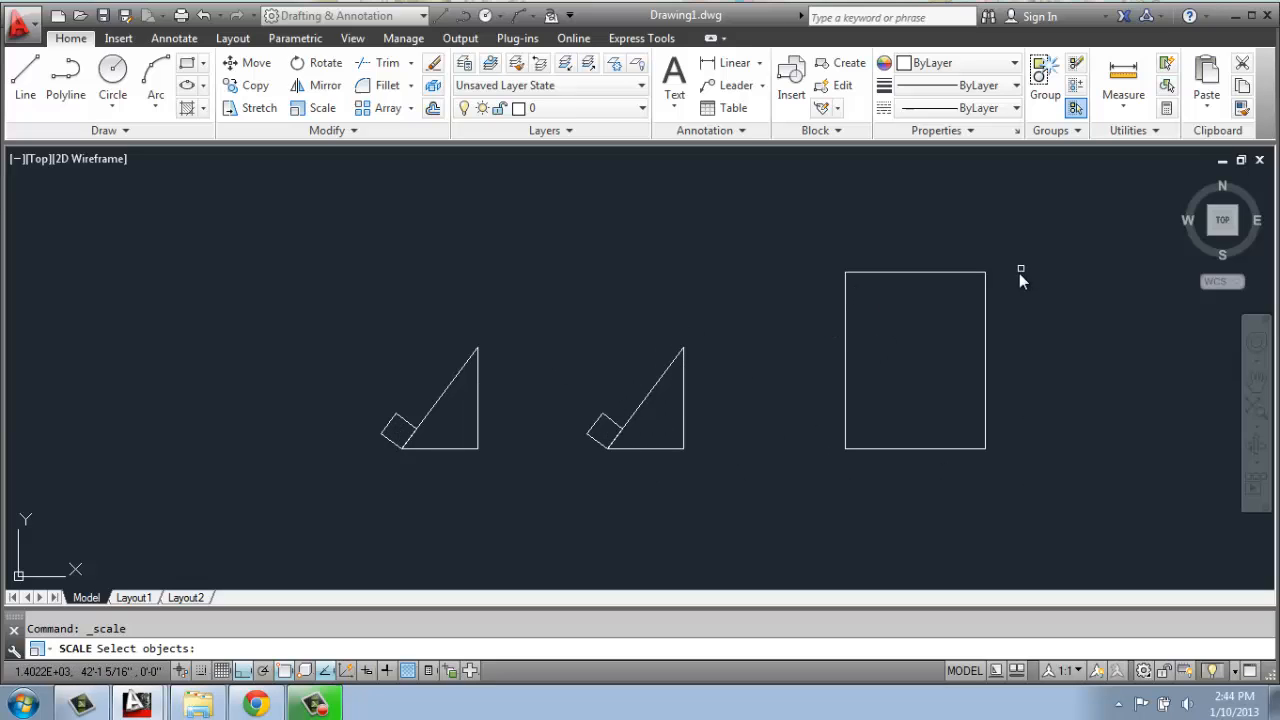
pyautogui.moveTo(858, 282)
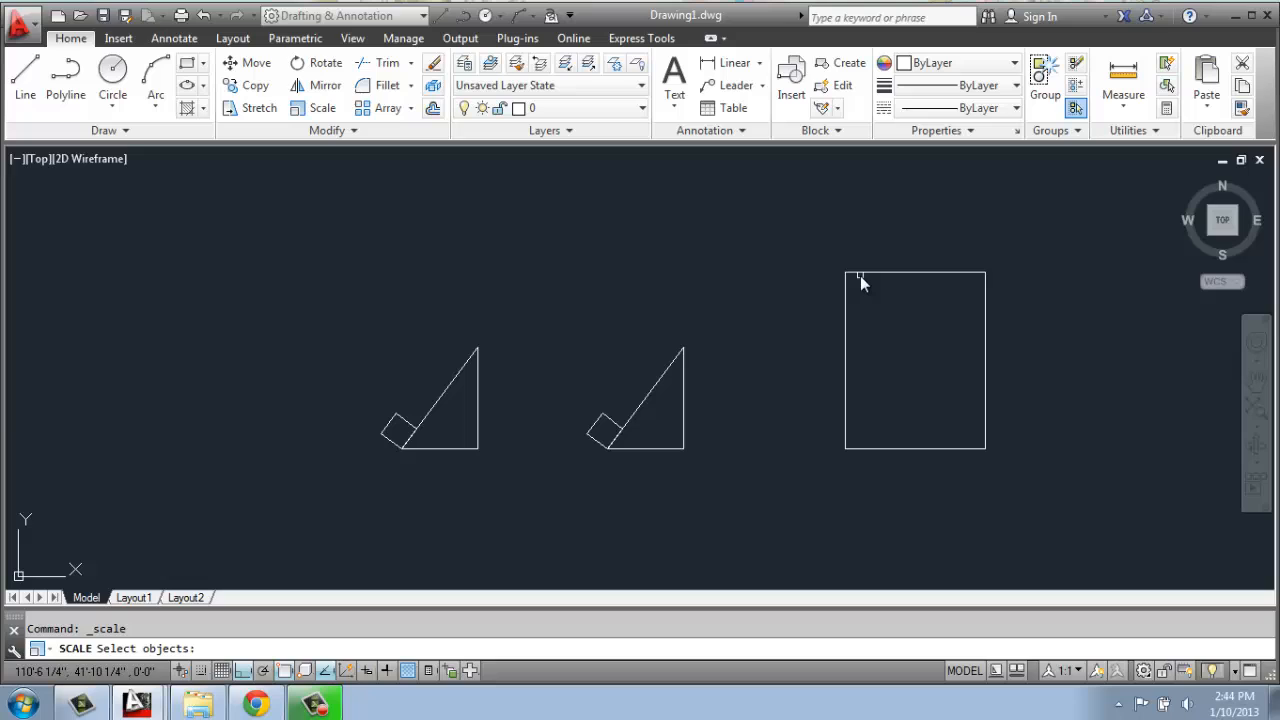
pyautogui.moveTo(740, 389)
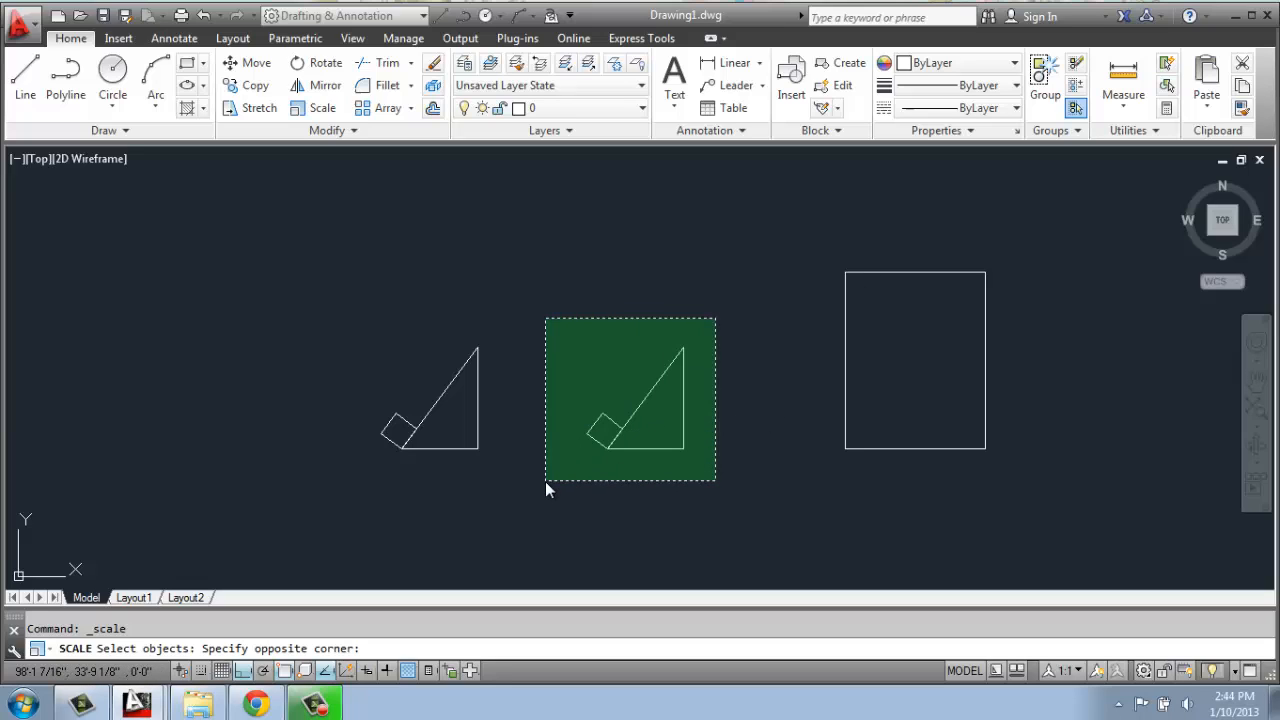
# Select the middle triangle and set its bottom-right corner as the base point.
pyautogui.click(548, 489)
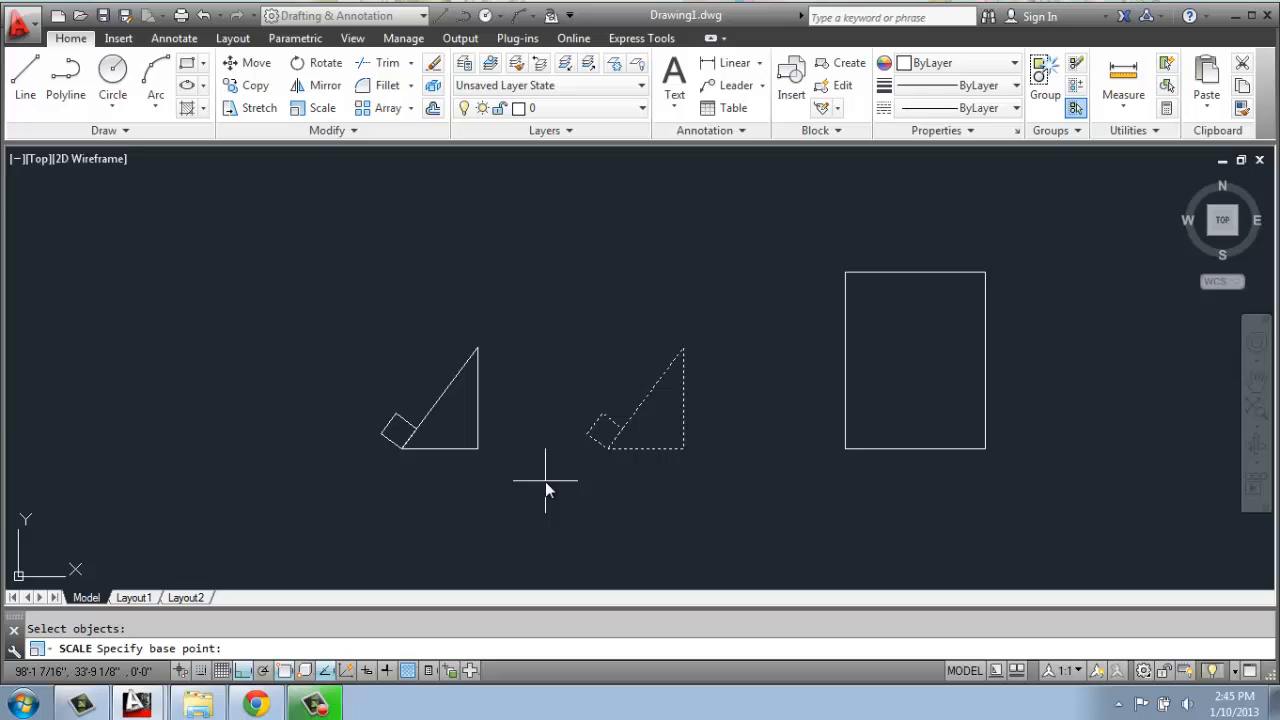
pyautogui.moveTo(683, 447)
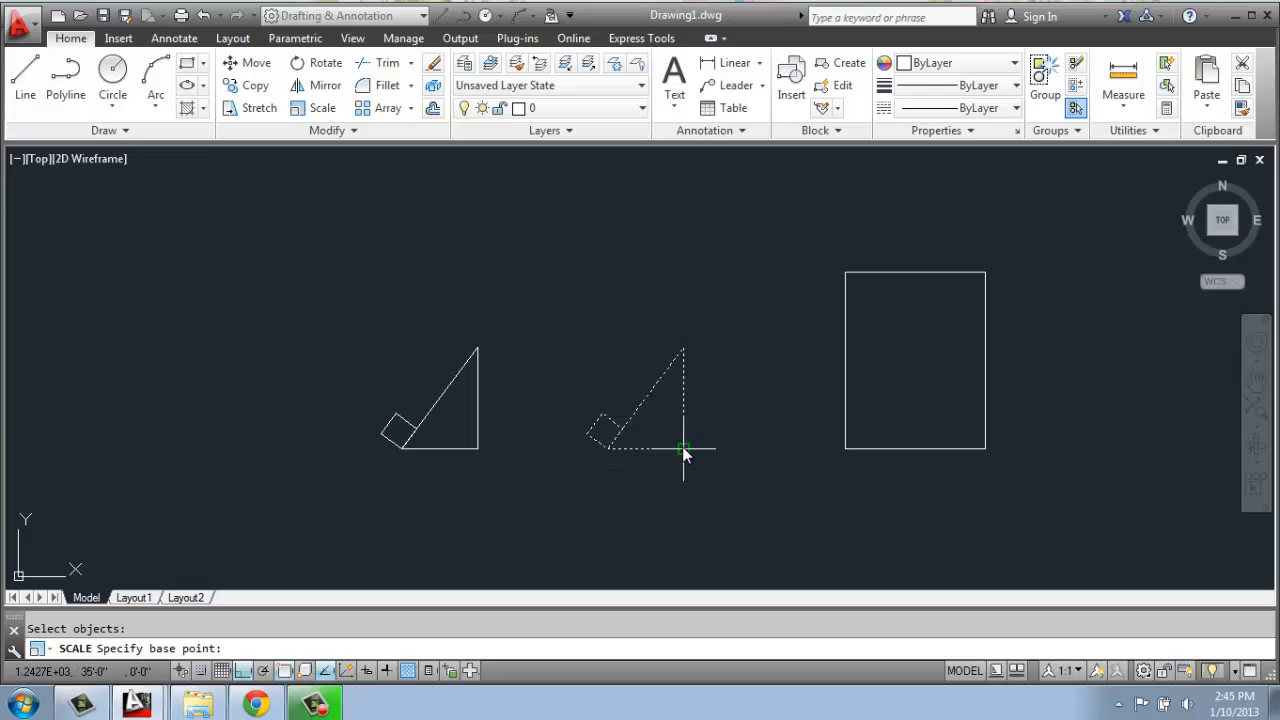
pyautogui.moveTo(685, 447)
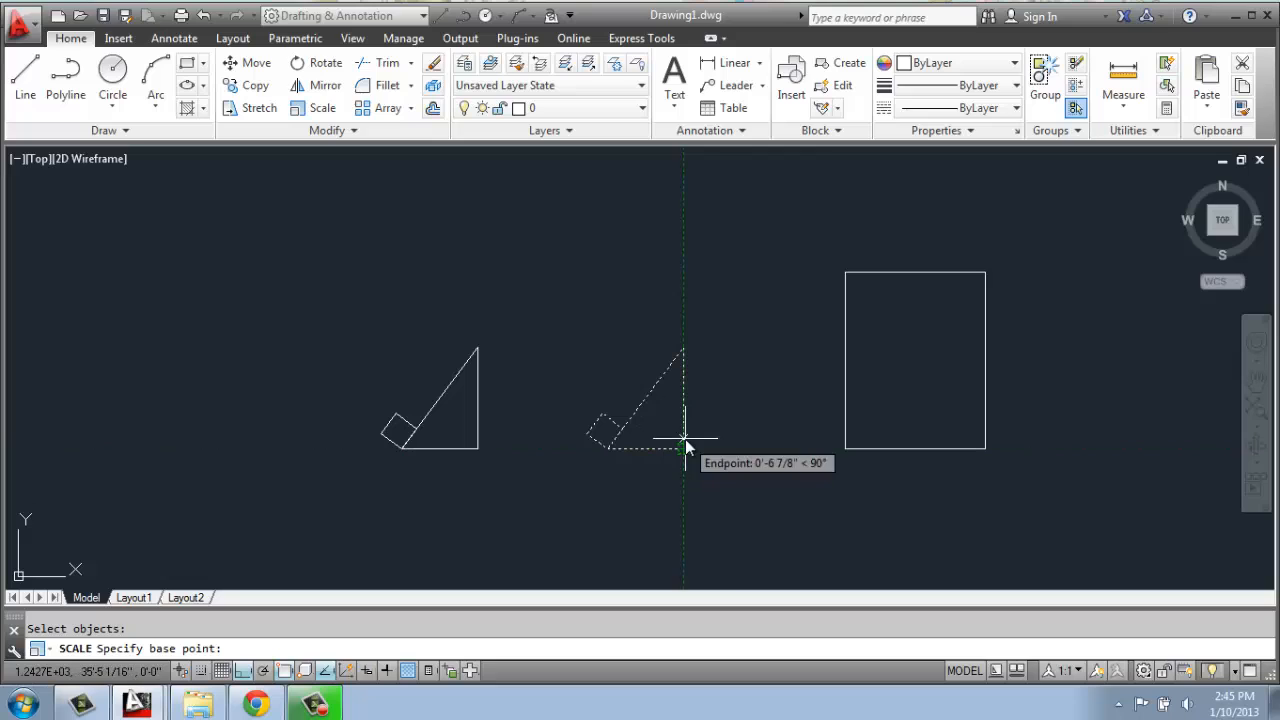
pyautogui.click(682, 446)
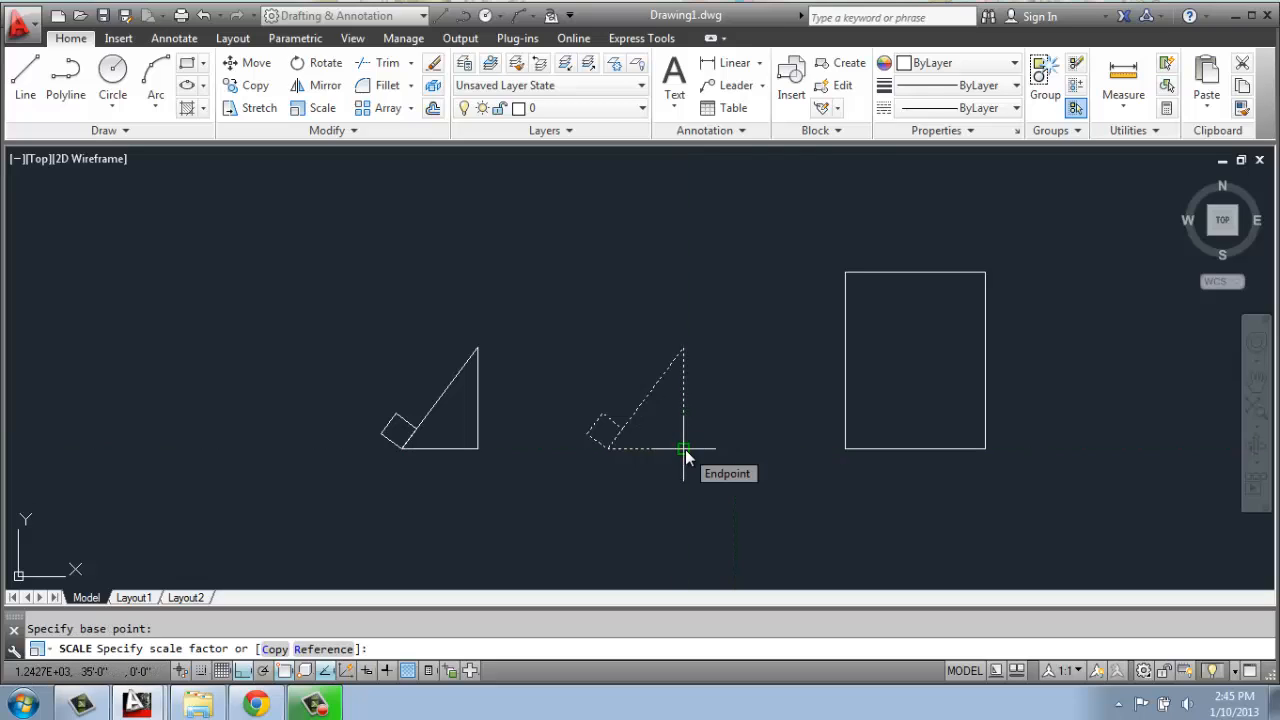
pyautogui.moveTo(687, 462)
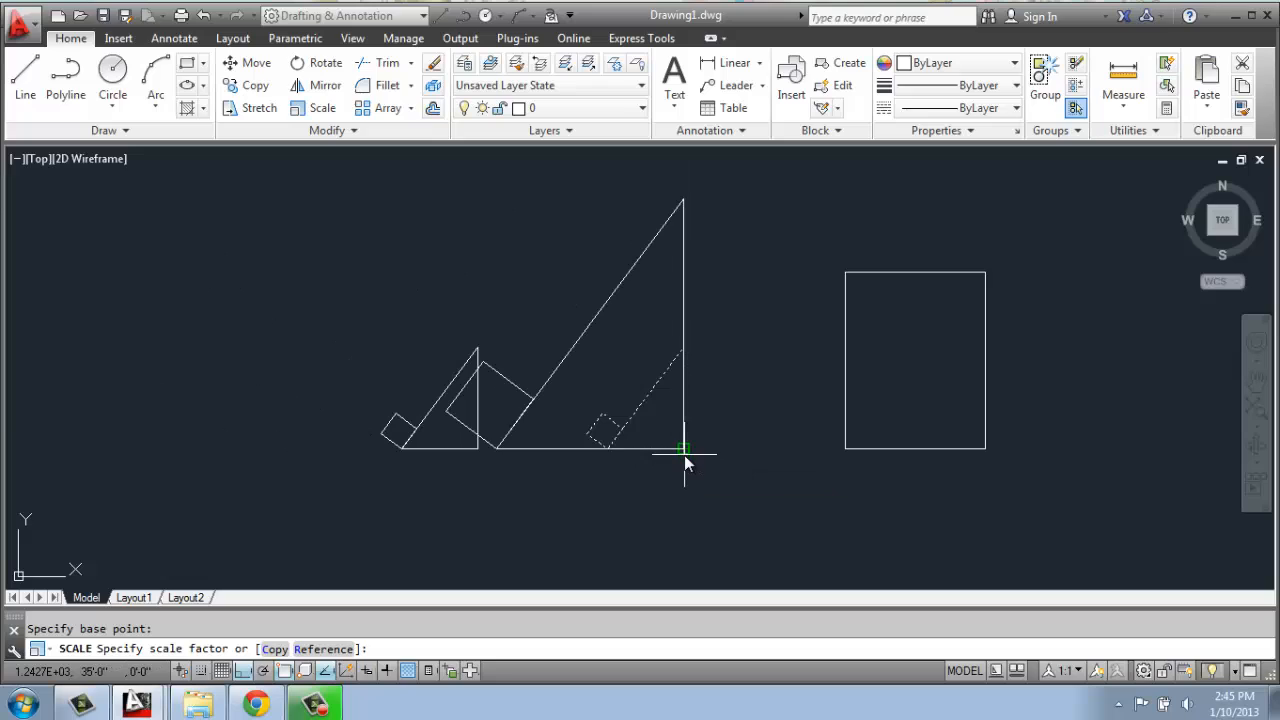
pyautogui.moveTo(683, 448)
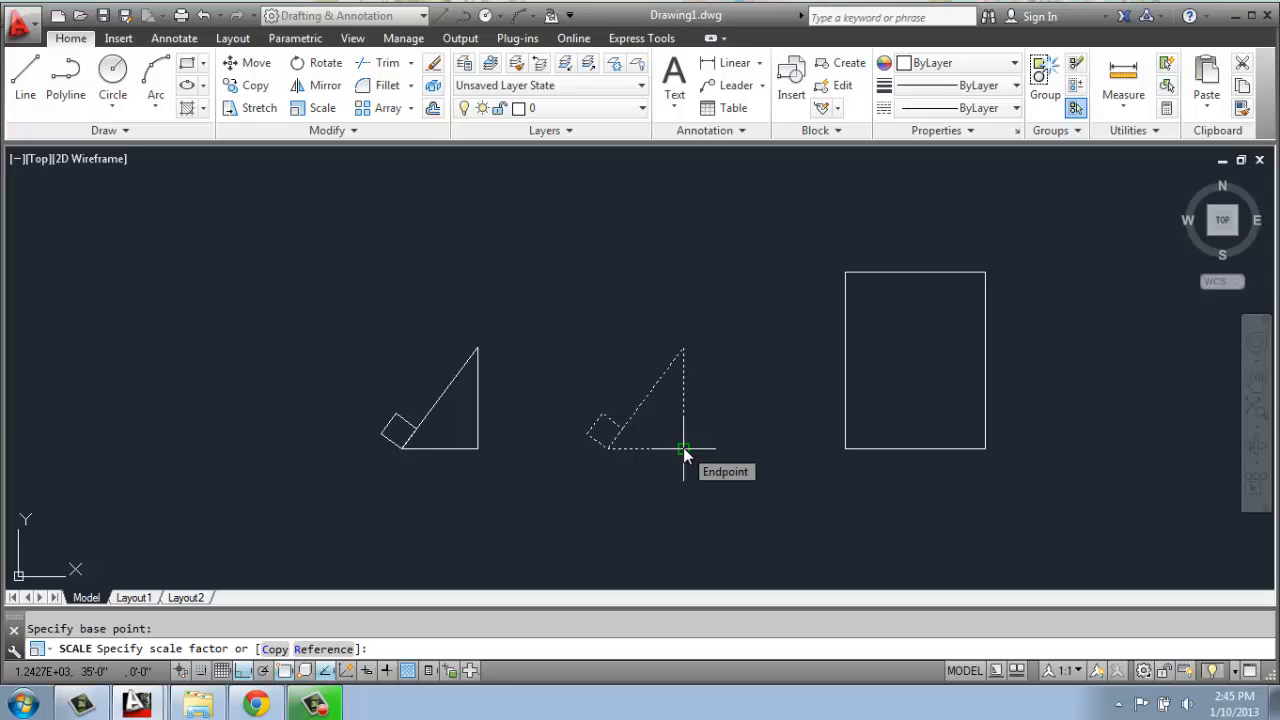
# Scale the middle triangle by a factor of 0.5.
pyautogui.write('.5')
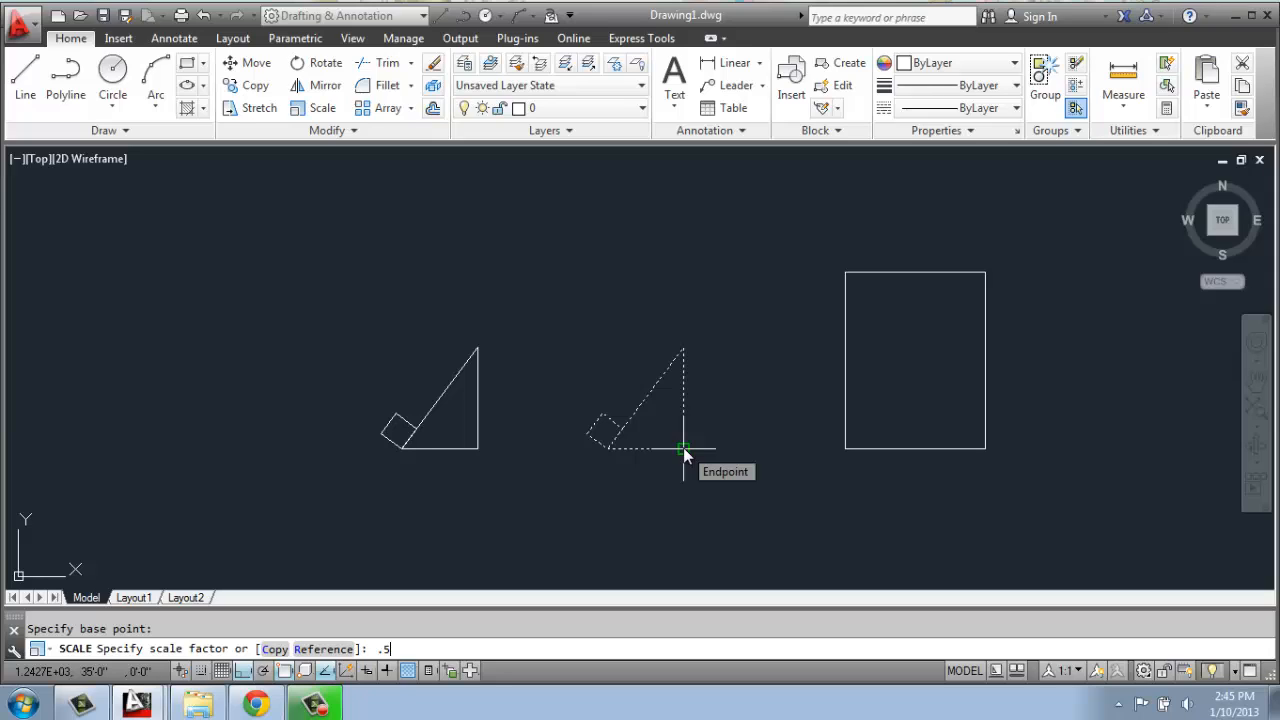
pyautogui.press('Enter')
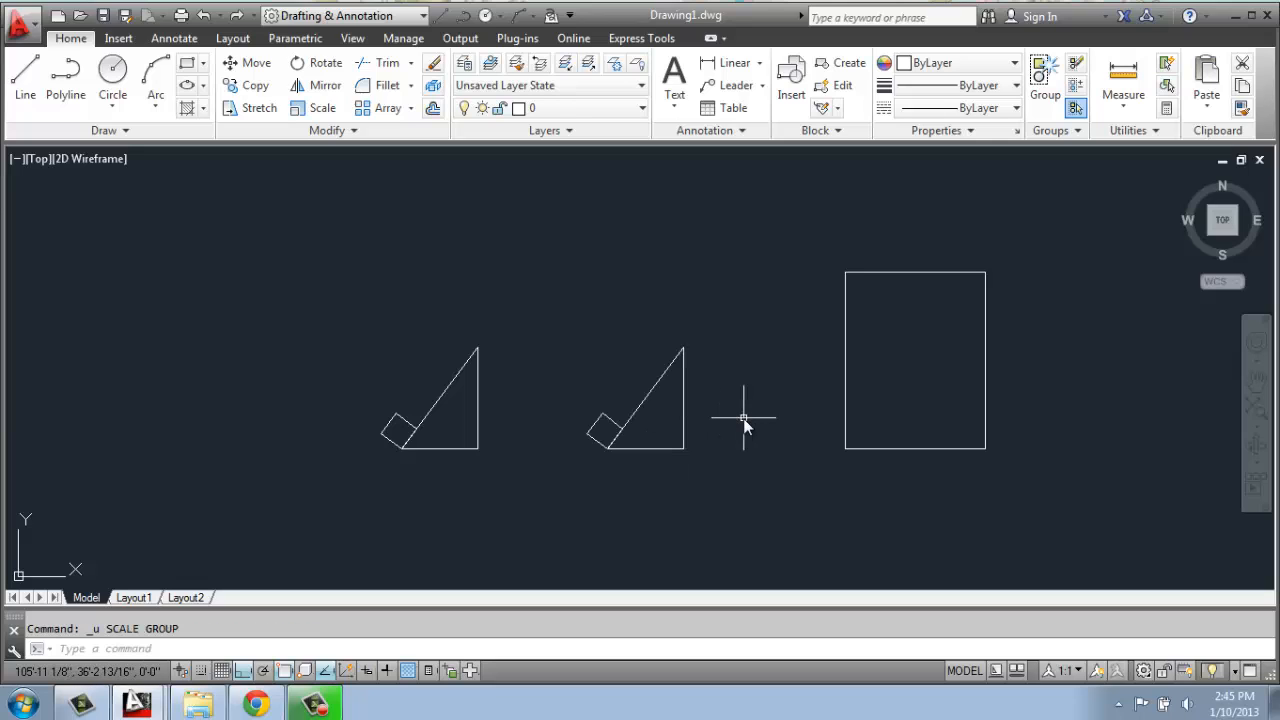
# Rescale the middle triangle by 0.7 from its bottom-right corner.
pyautogui.click(311, 107)
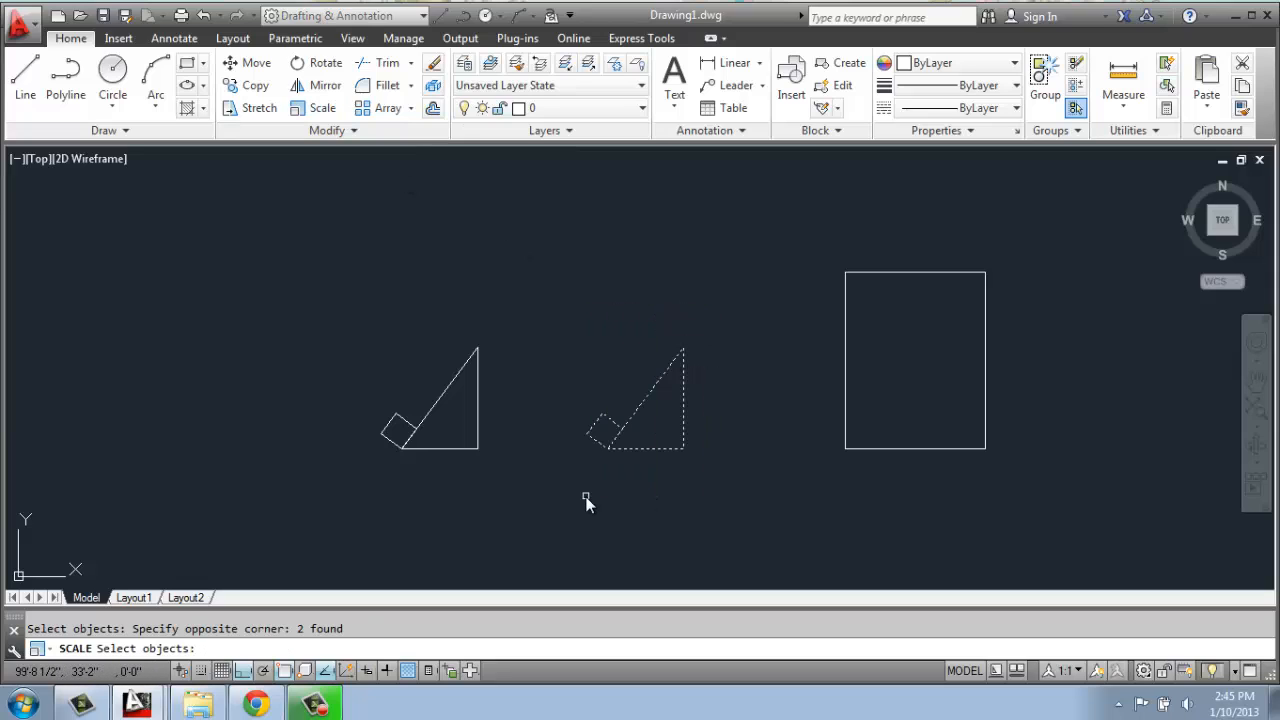
pyautogui.click(679, 449)
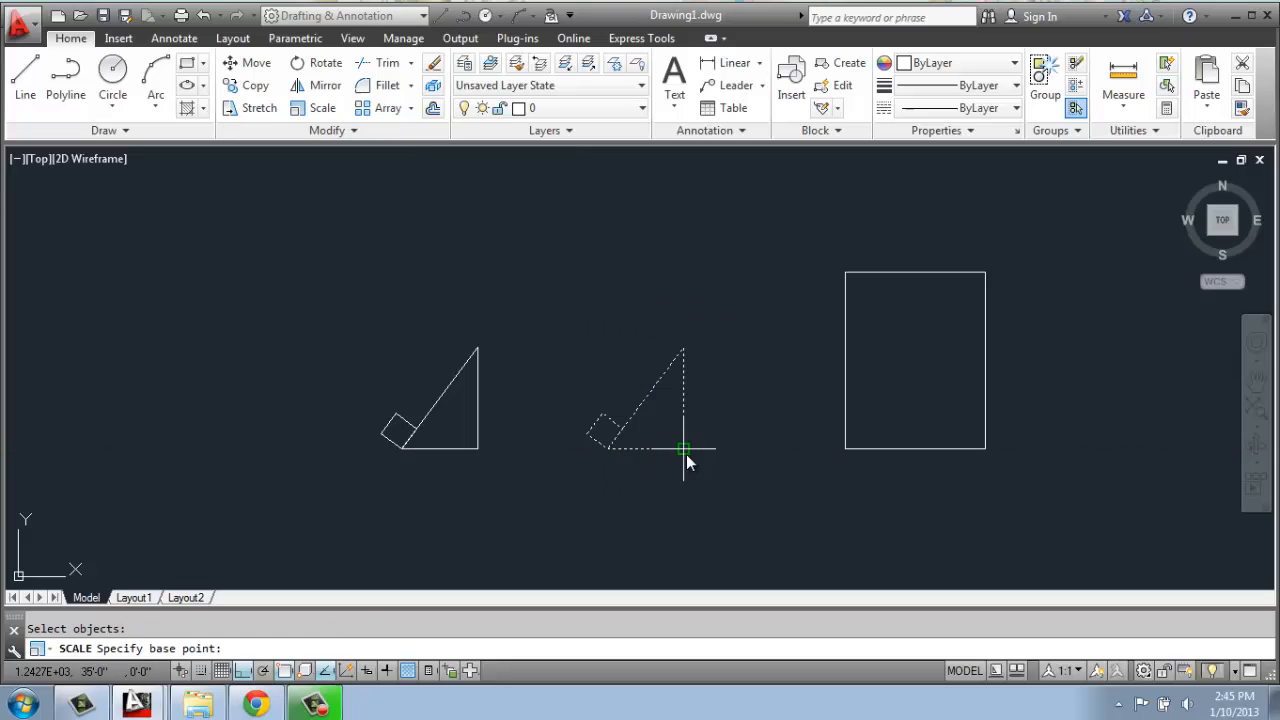
pyautogui.click(682, 449)
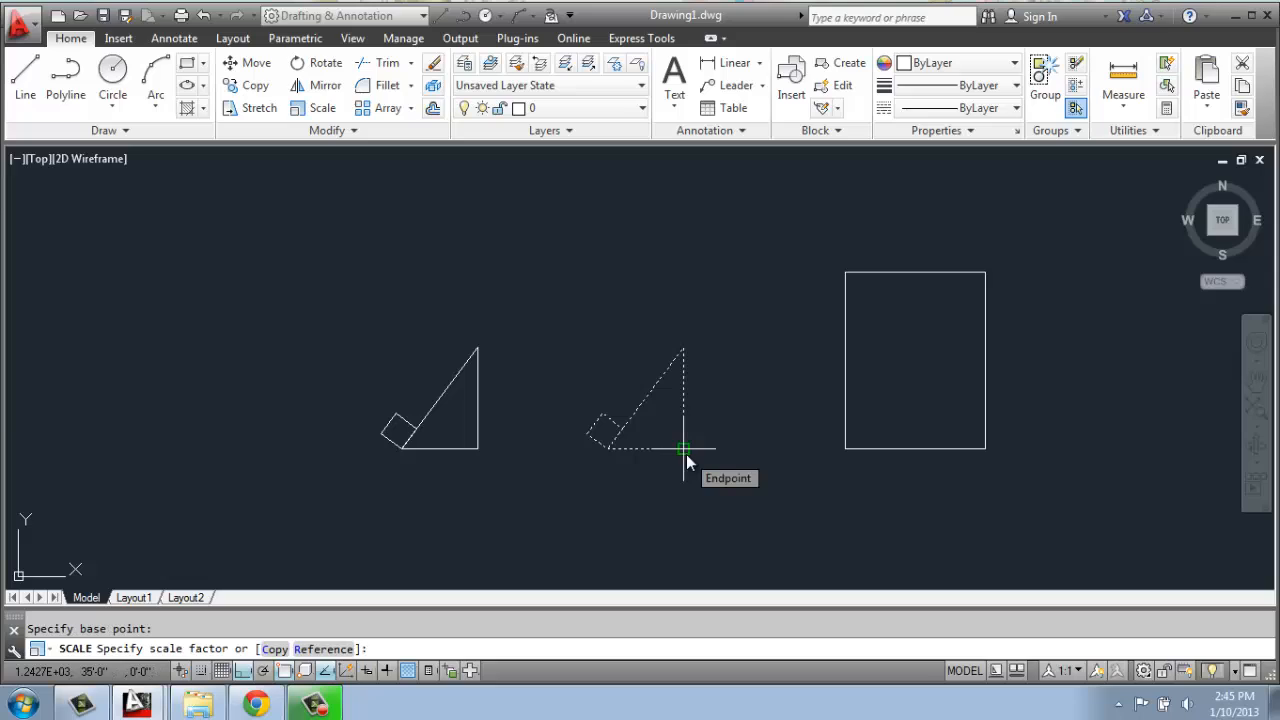
pyautogui.write('.7')
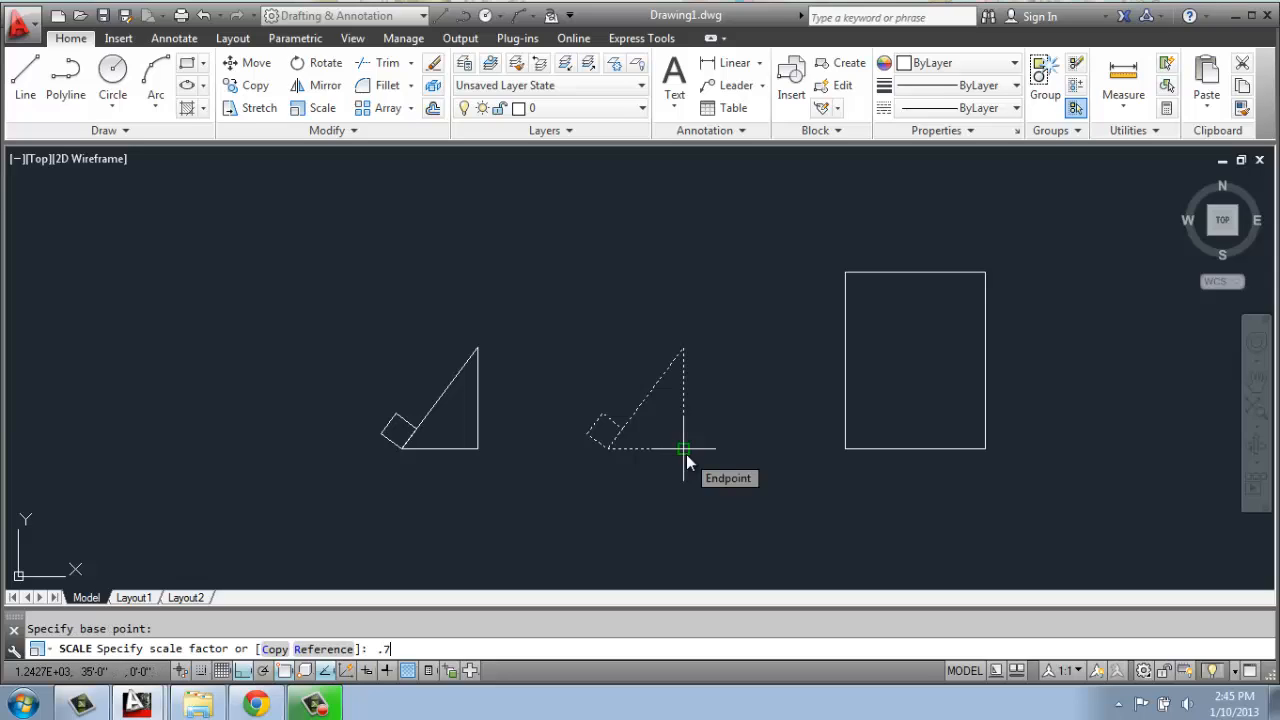
pyautogui.press('Enter')
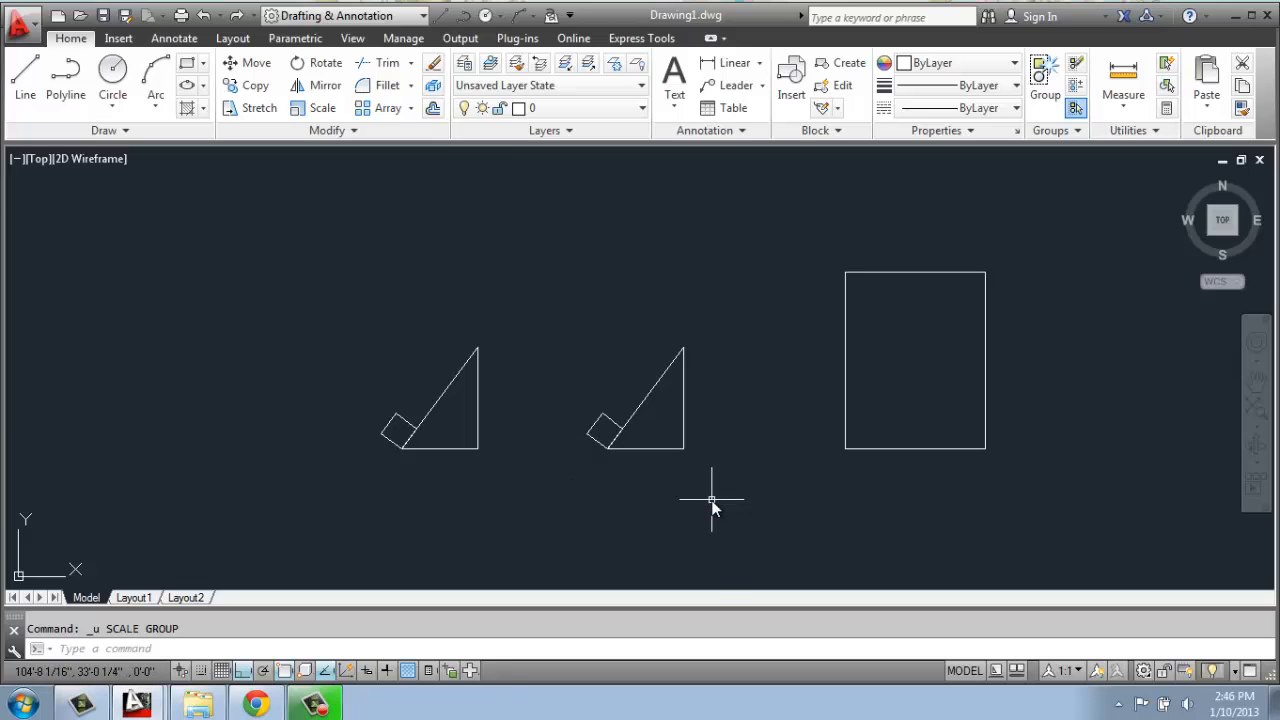
pyautogui.moveTo(850, 302)
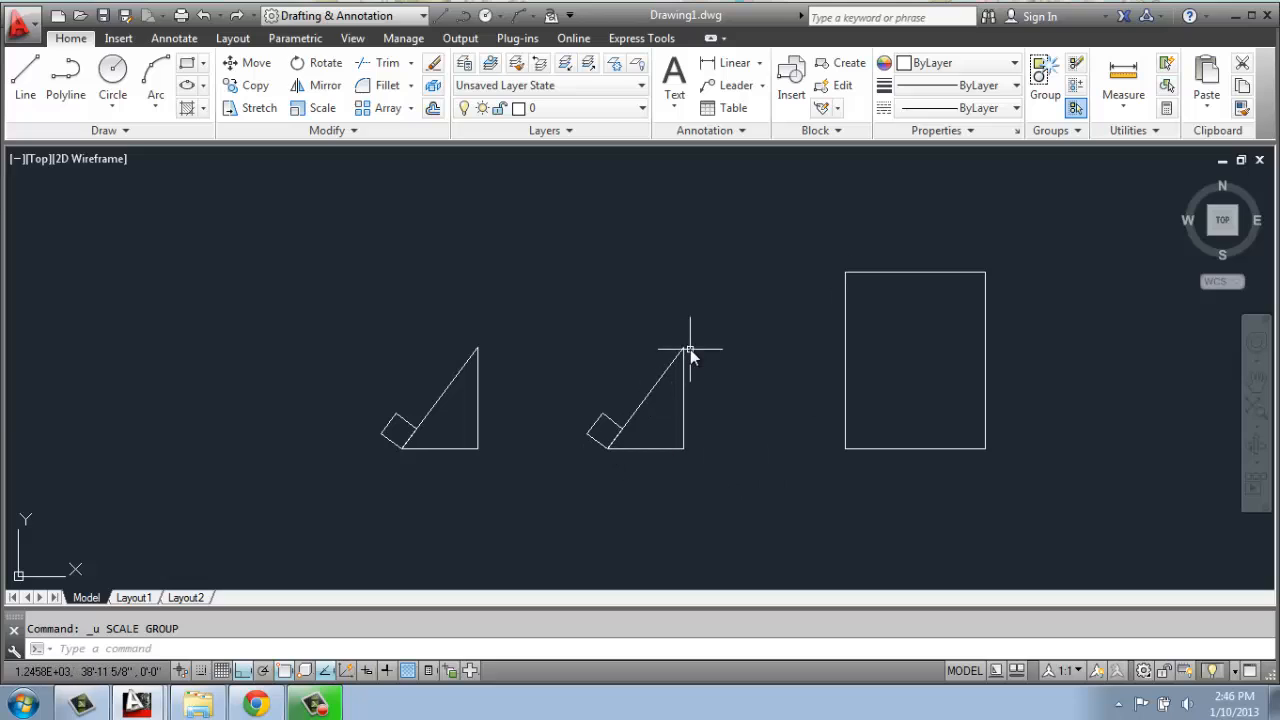
pyautogui.moveTo(682, 357)
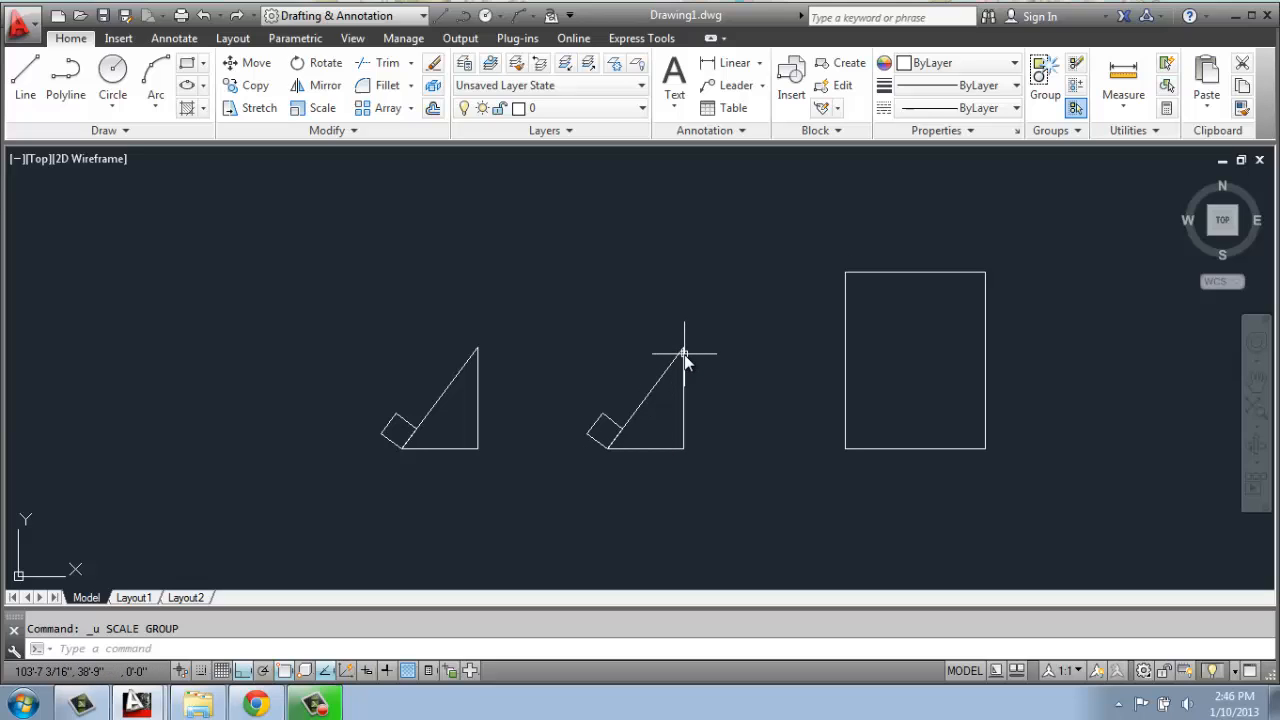
pyautogui.moveTo(682, 333)
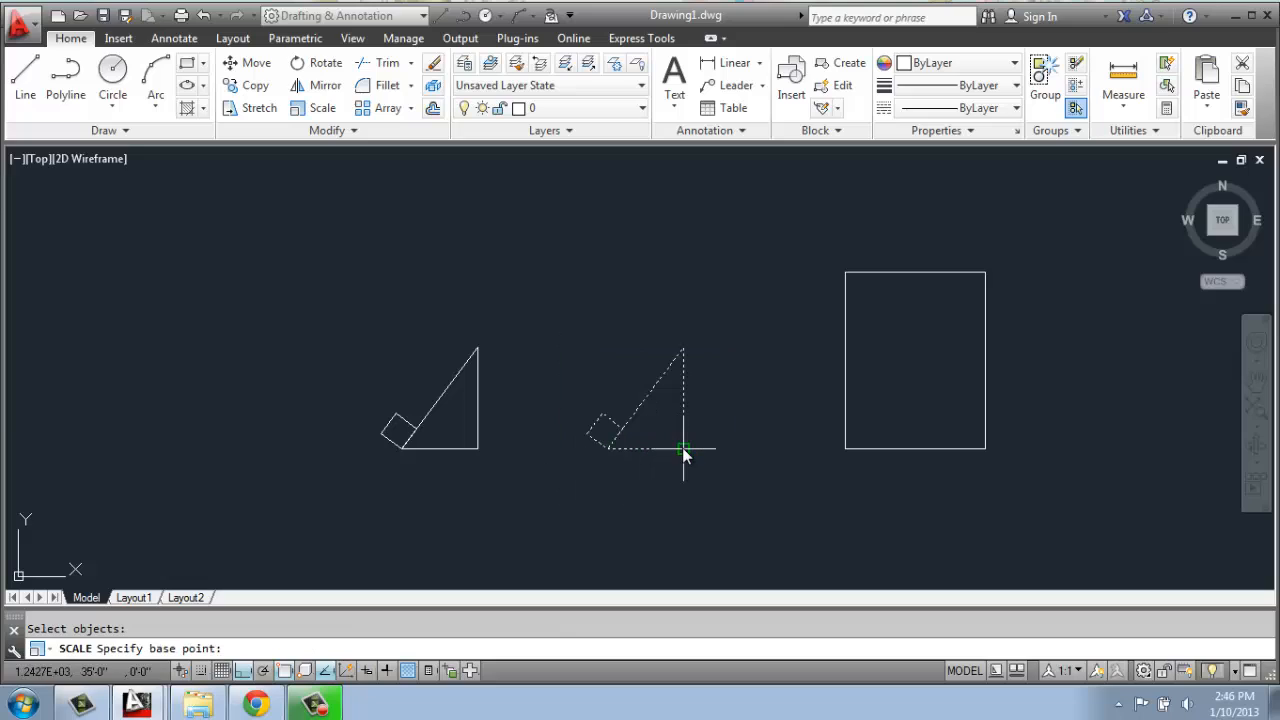
# Anchor at the bottom-right corner and pick the vertical side as the Reference length.
pyautogui.click(682, 446)
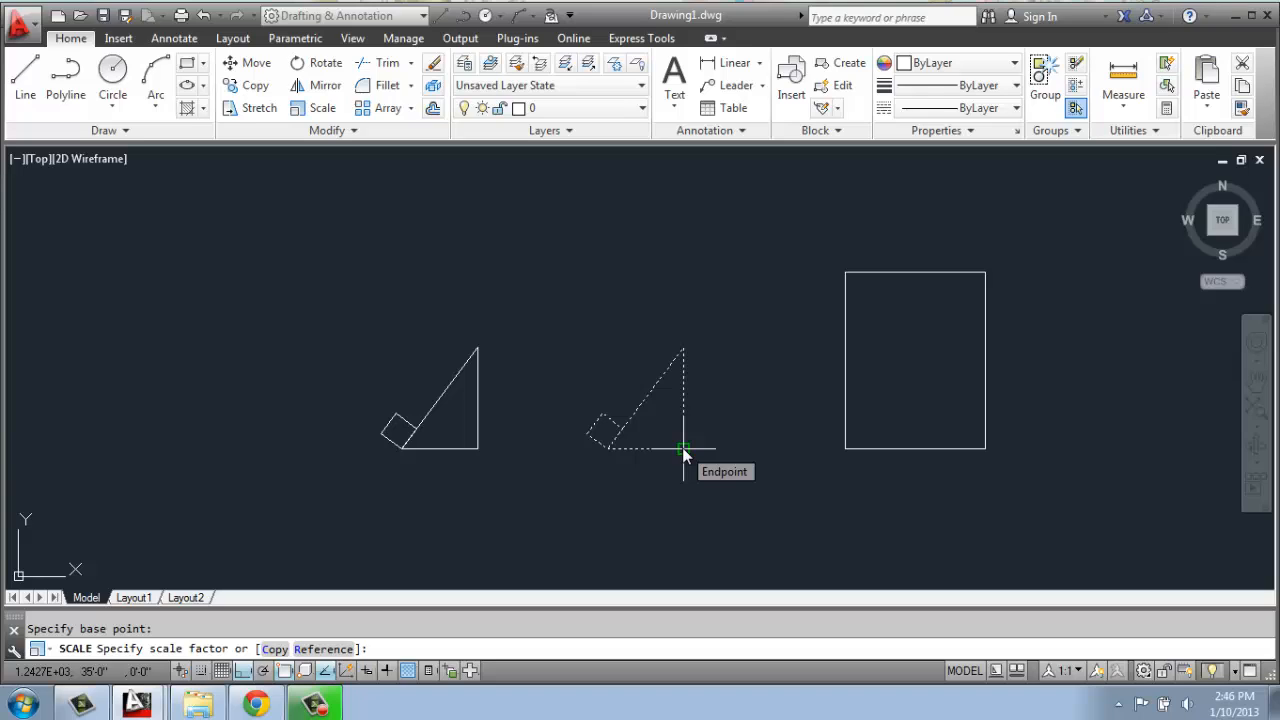
pyautogui.write('r')
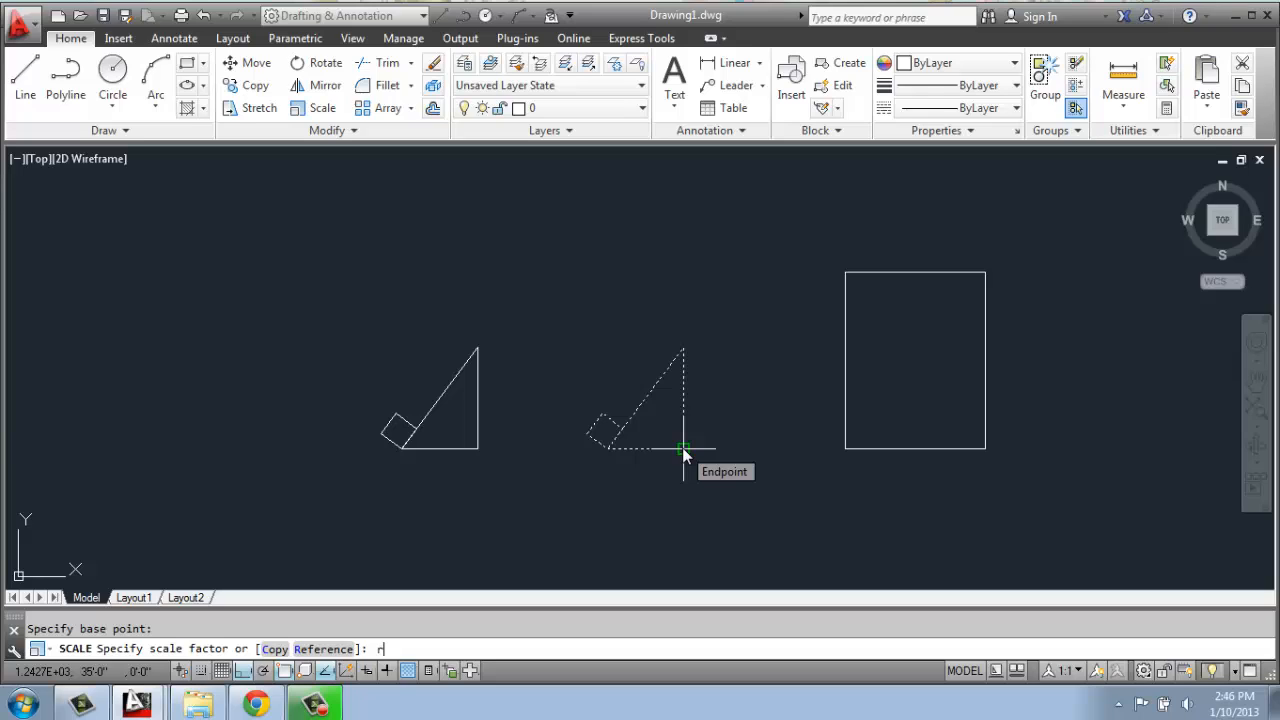
pyautogui.press('enter')
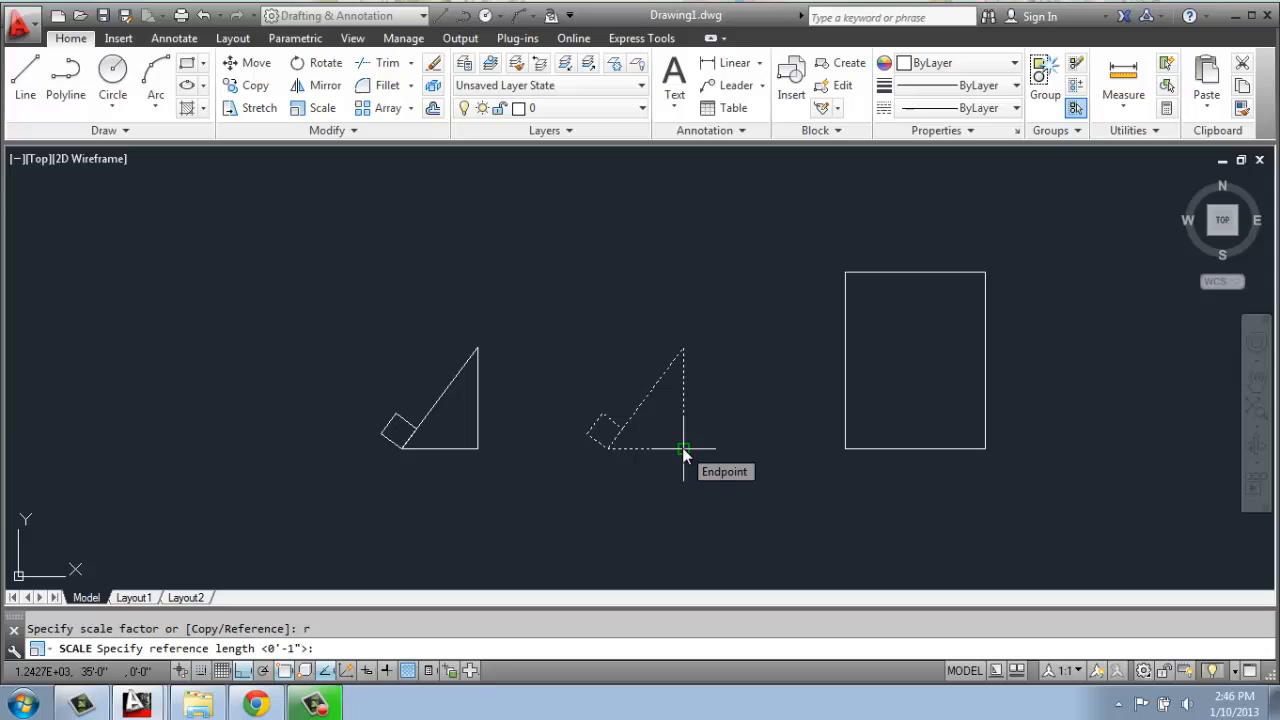
pyautogui.click(683, 447)
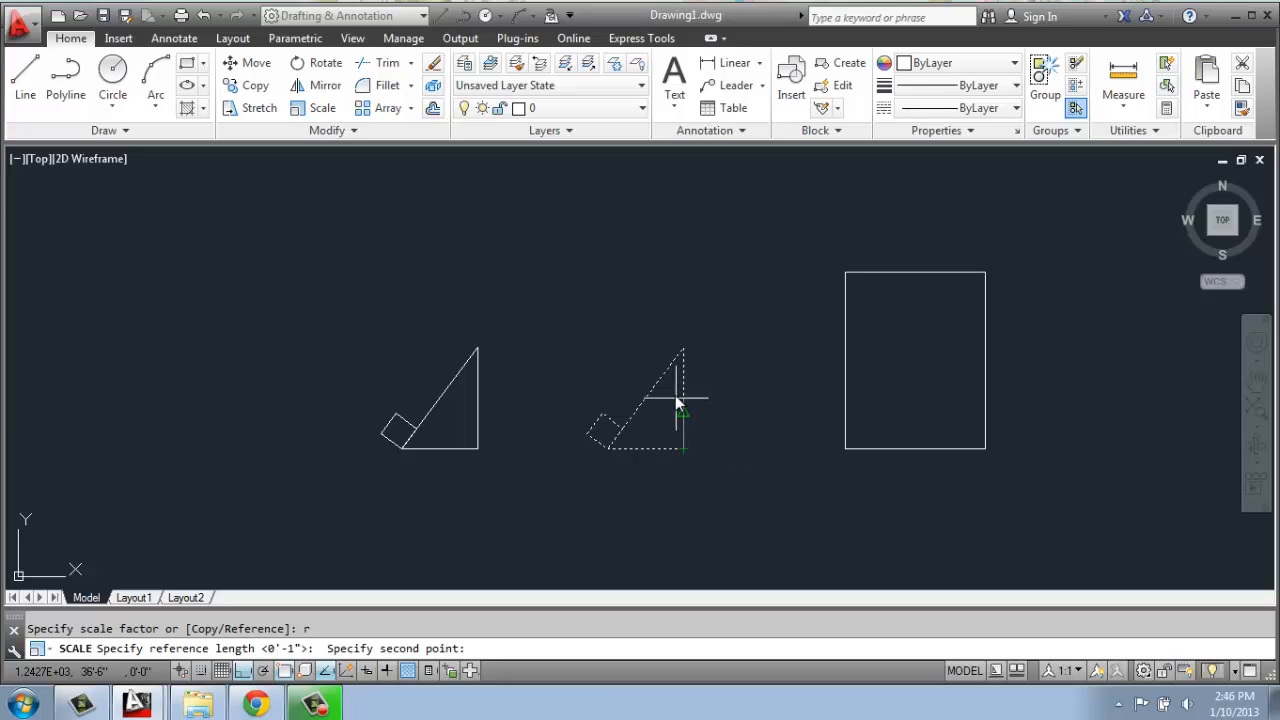
pyautogui.moveTo(679, 348)
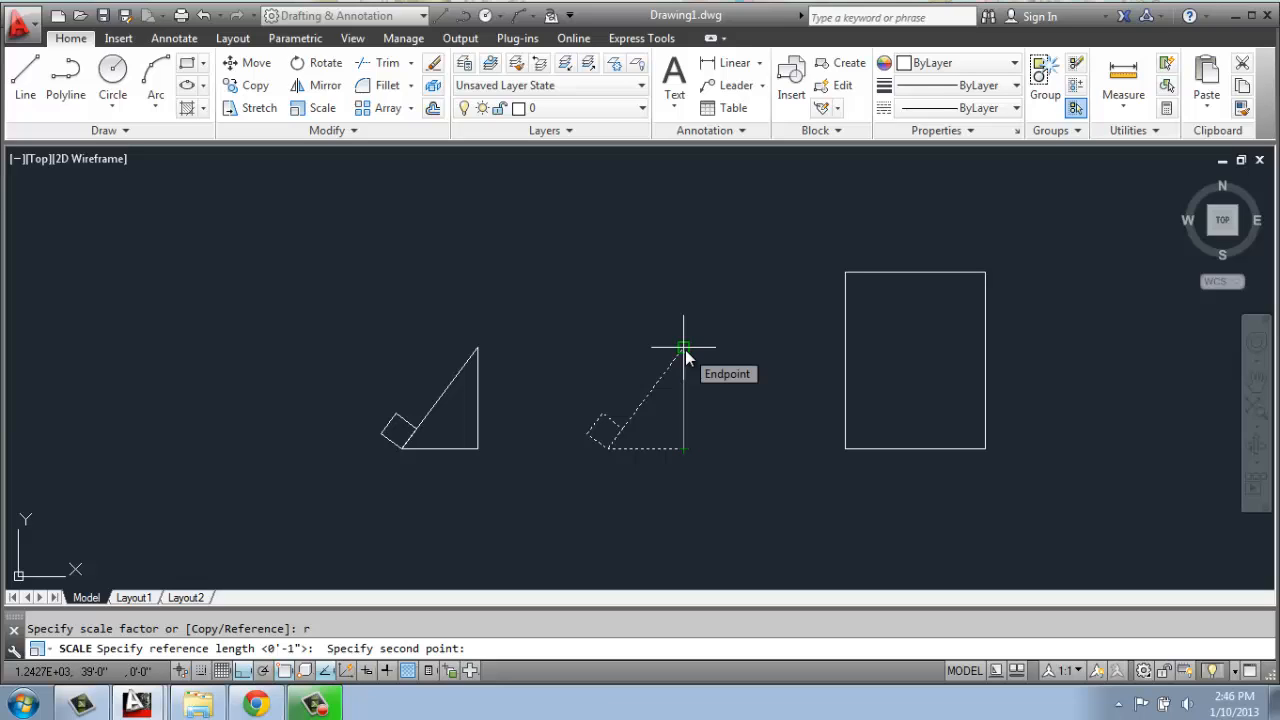
pyautogui.click(680, 348)
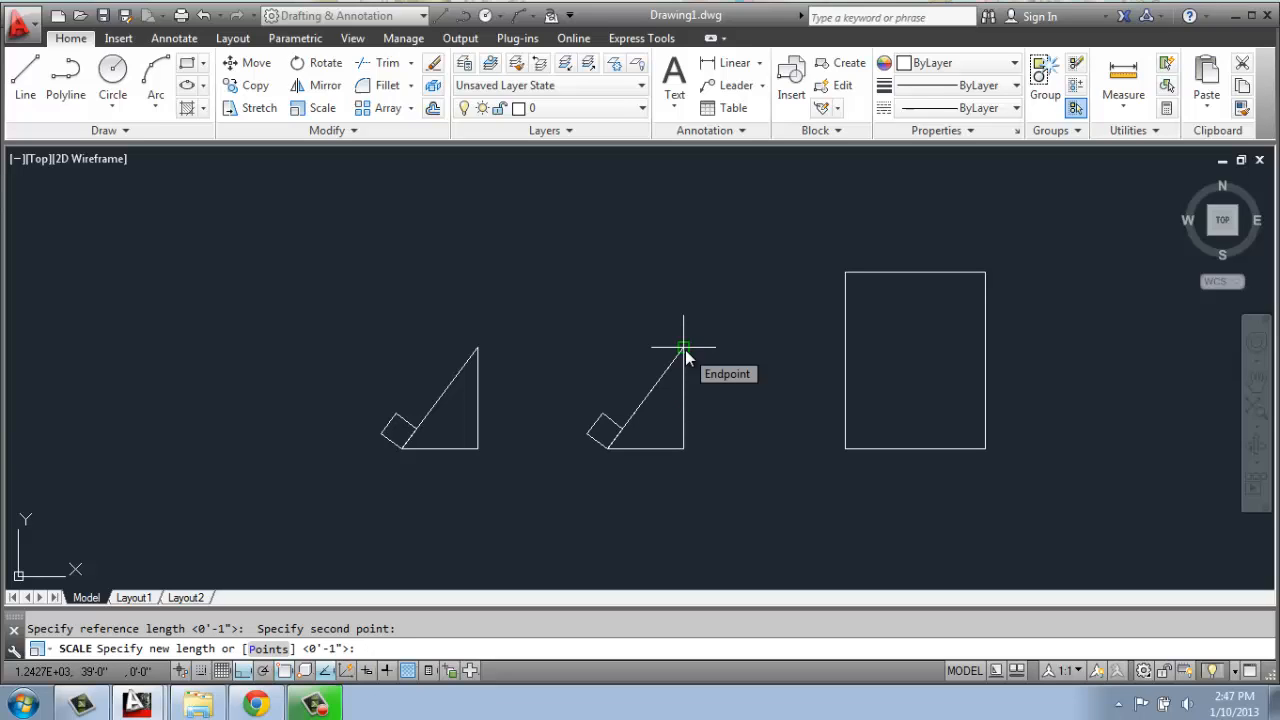
pyautogui.moveTo(705, 297)
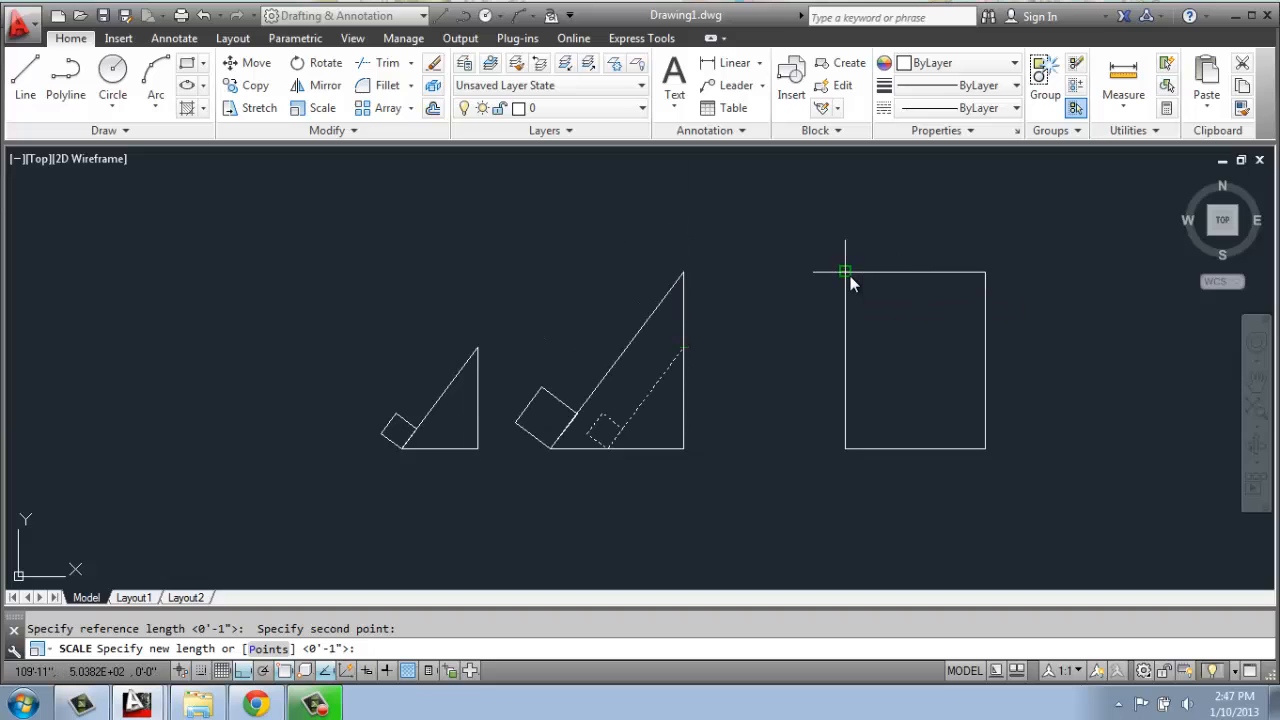
pyautogui.moveTo(848, 268)
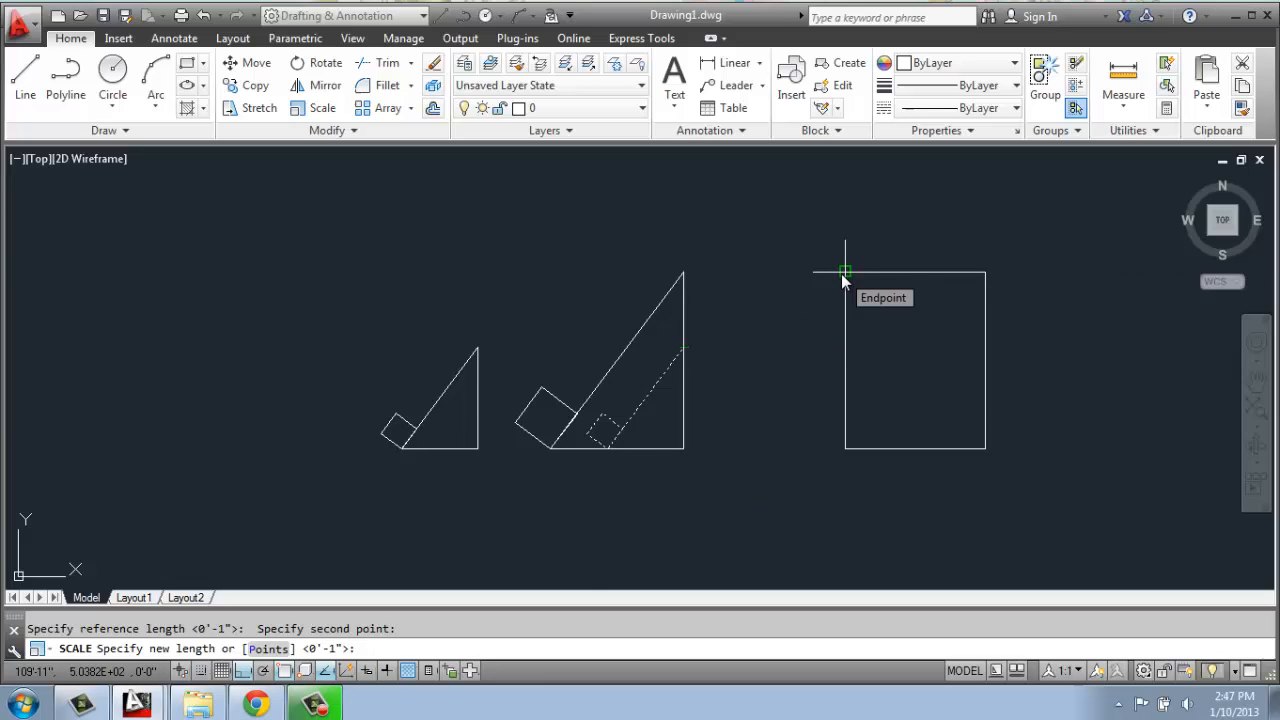
pyautogui.moveTo(705, 280)
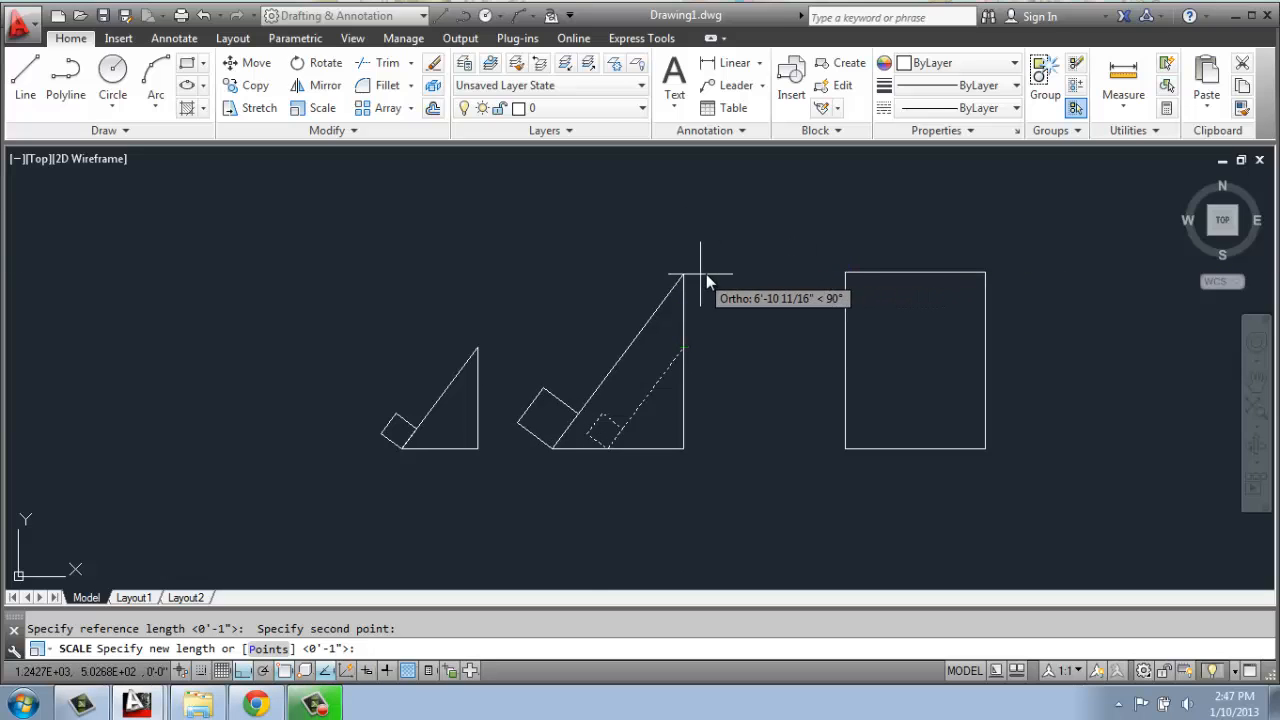
pyautogui.moveTo(808, 283)
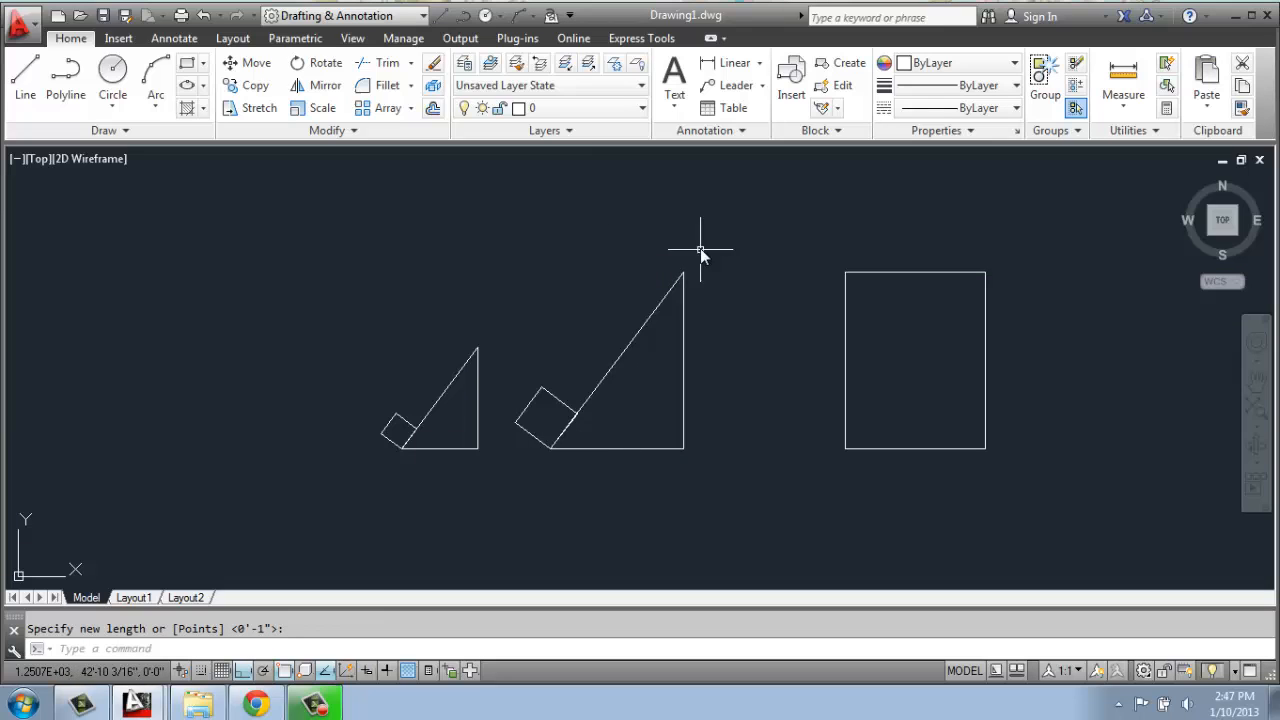
pyautogui.moveTo(881, 486)
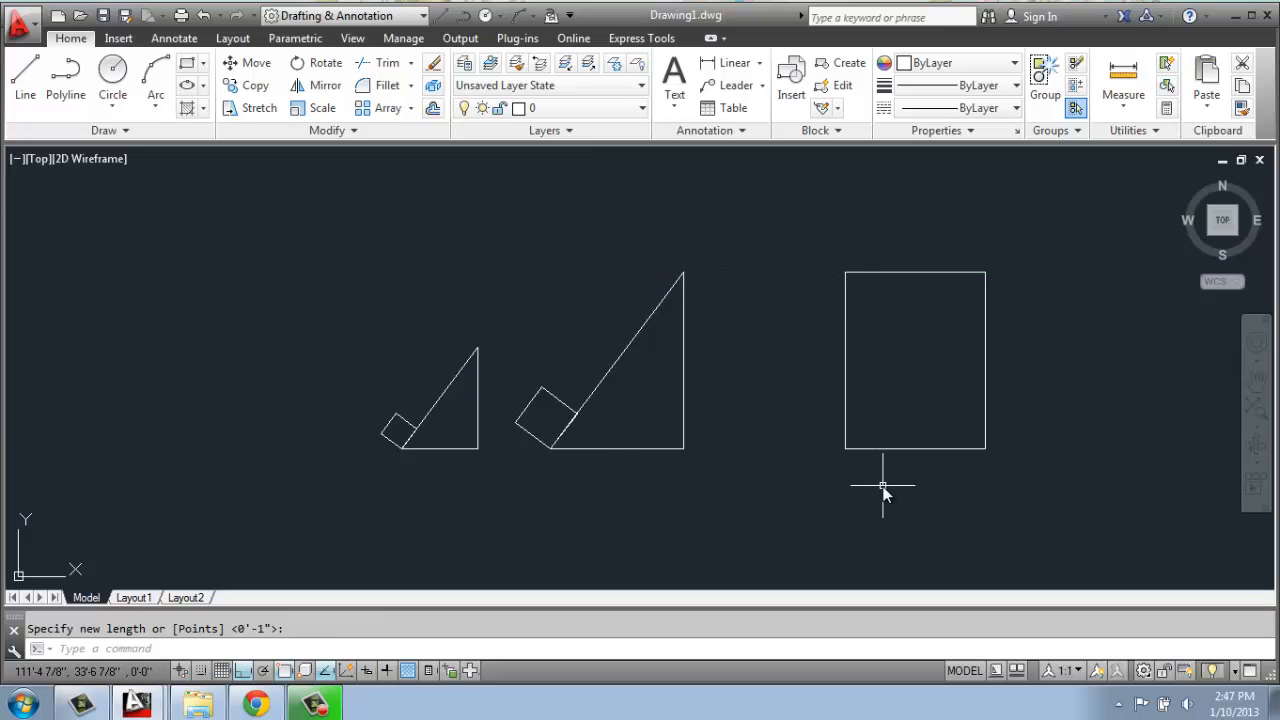